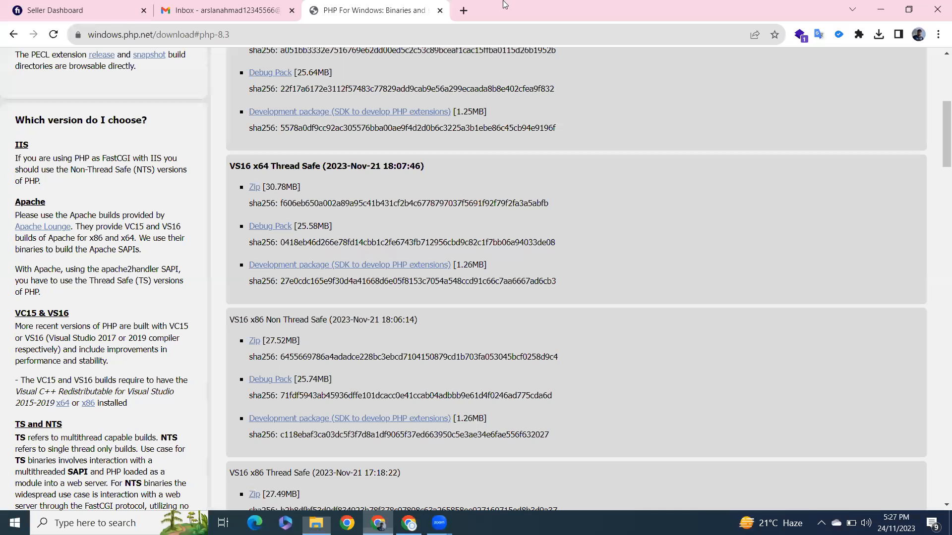
- Search Google for php in a new tab and reach php.net's downloads page
click(464, 9)
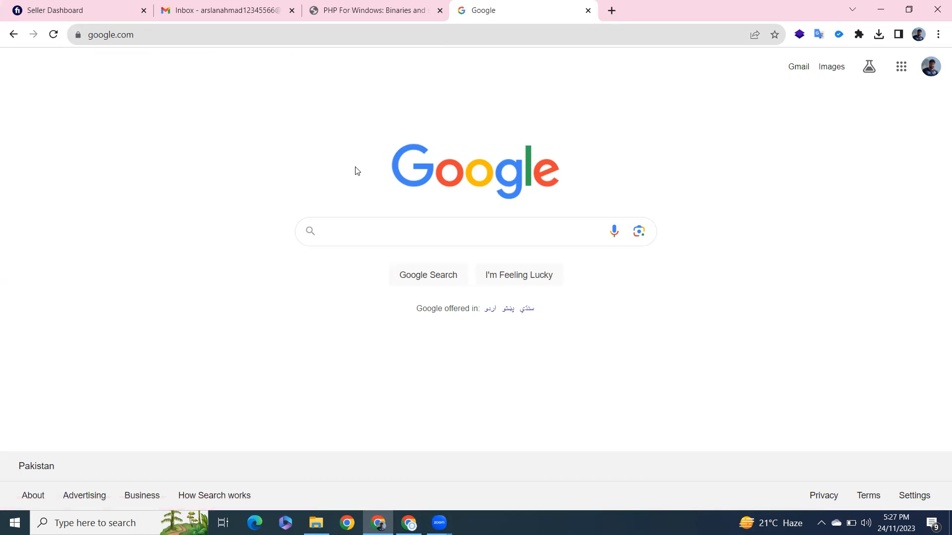
text(php)
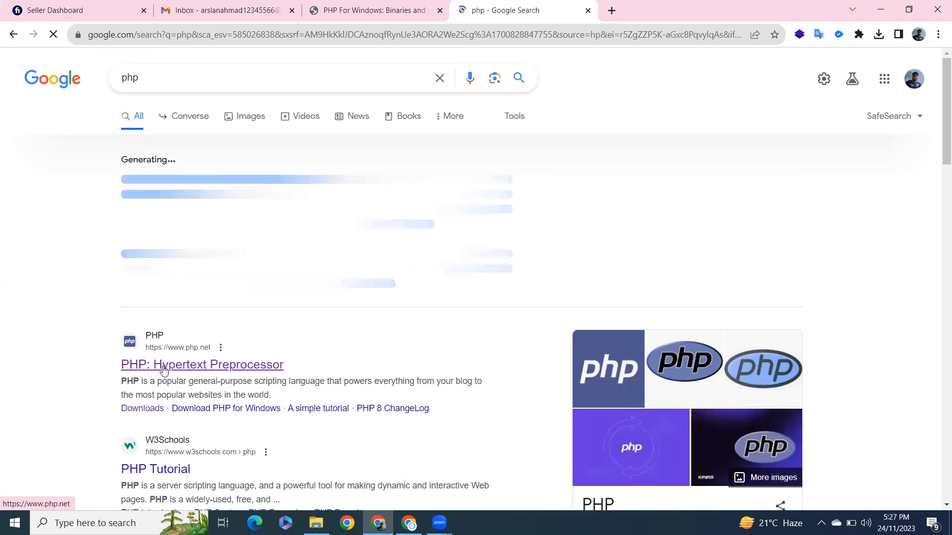
click(202, 364)
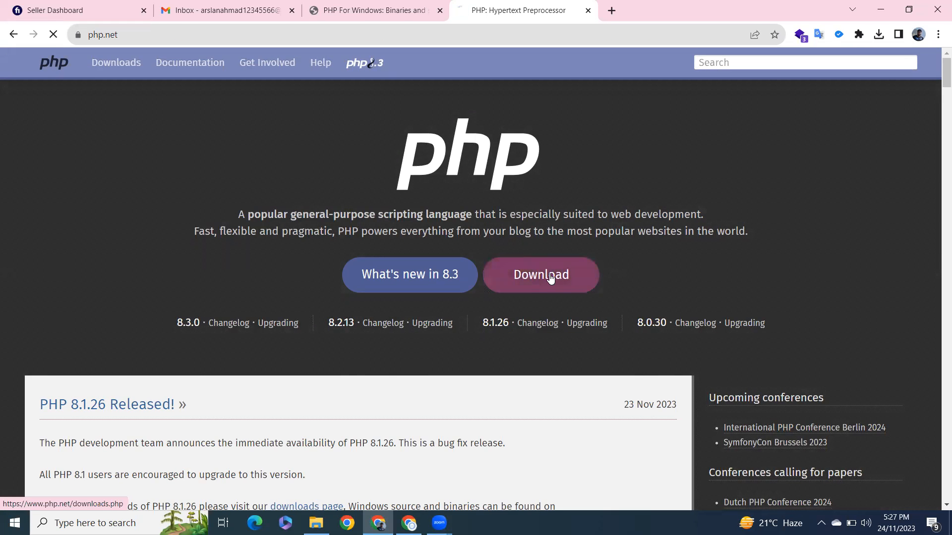
click(541, 274)
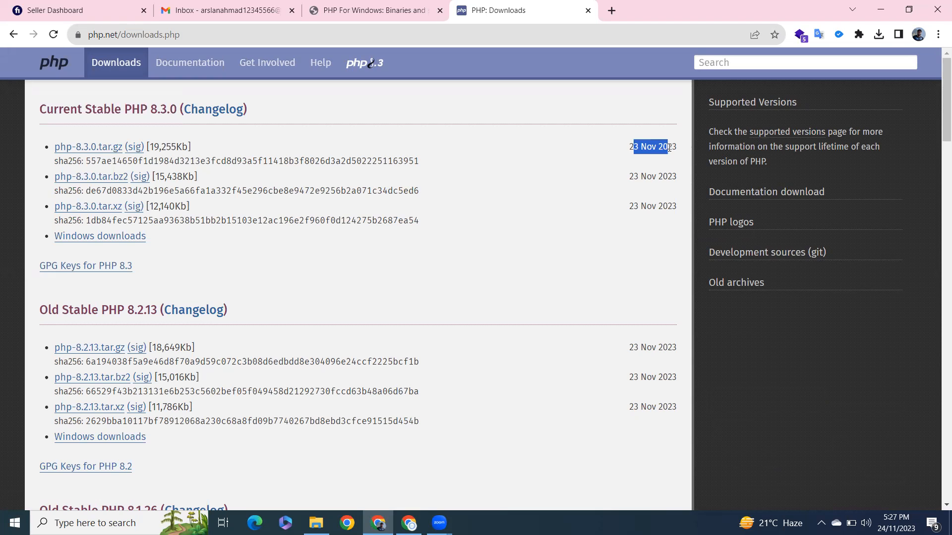
mouse_move(110, 240)
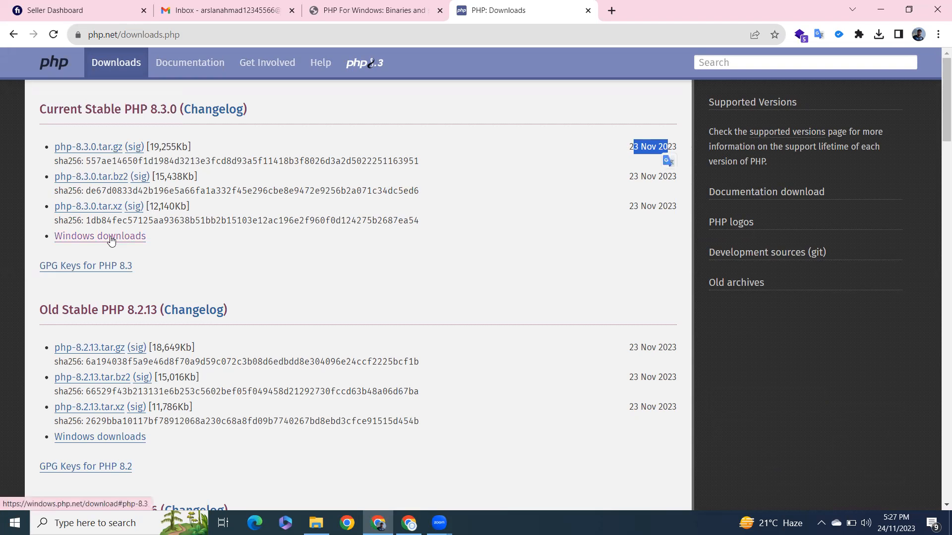
- Go to the Windows downloads for PHP 8.3.0 and scroll to the x64 builds
click(99, 236)
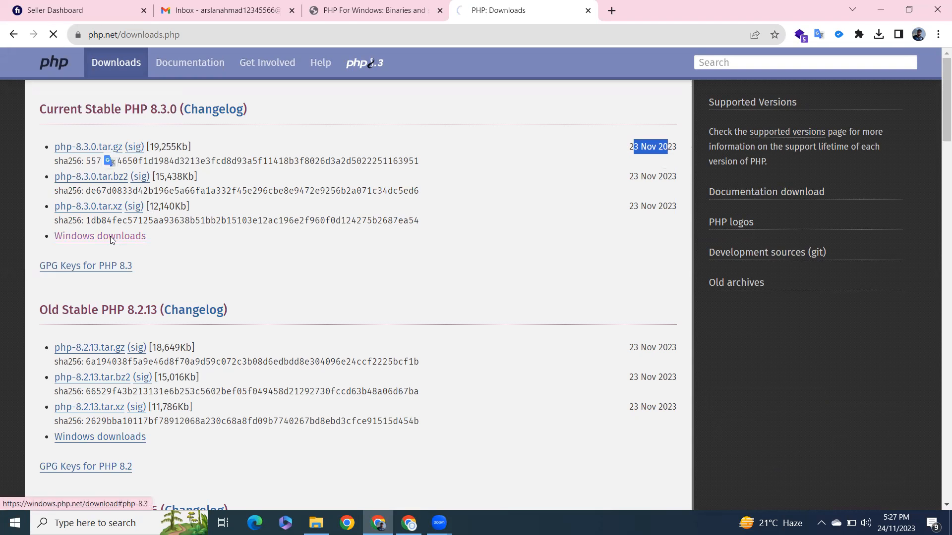
click(100, 236)
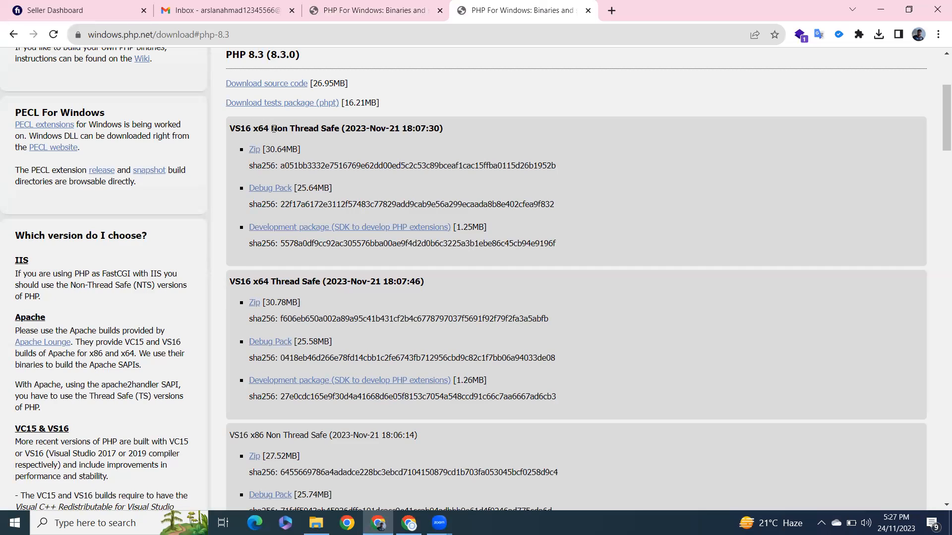
scroll(down, 3)
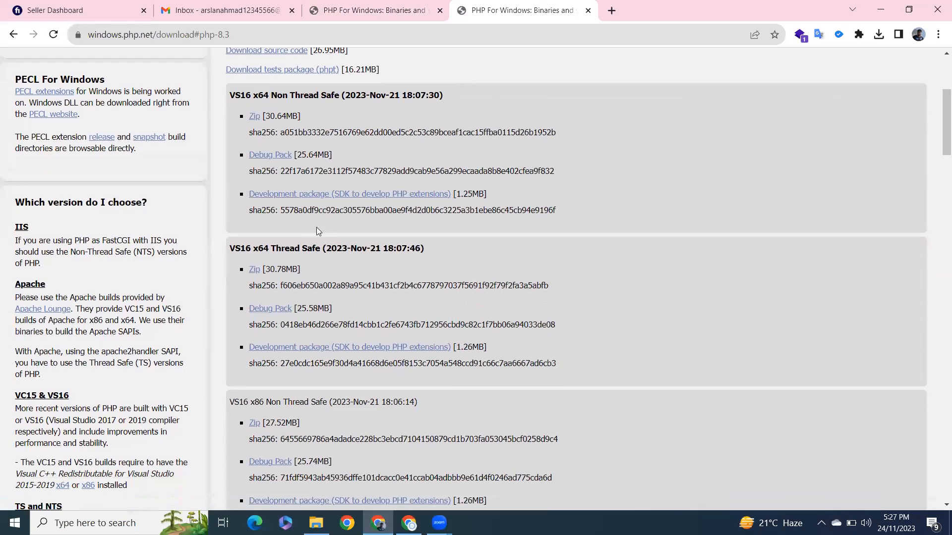
mouse_move(254, 272)
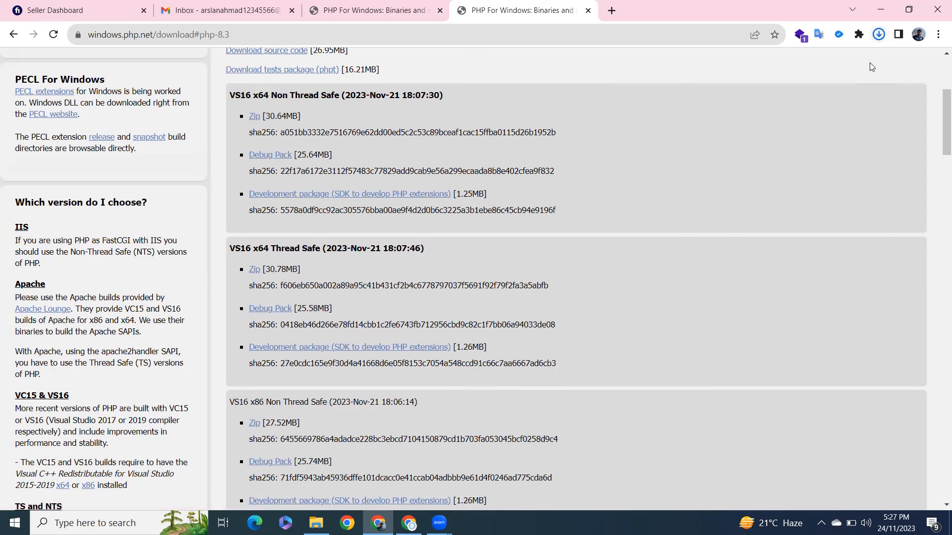
mouse_move(612, 170)
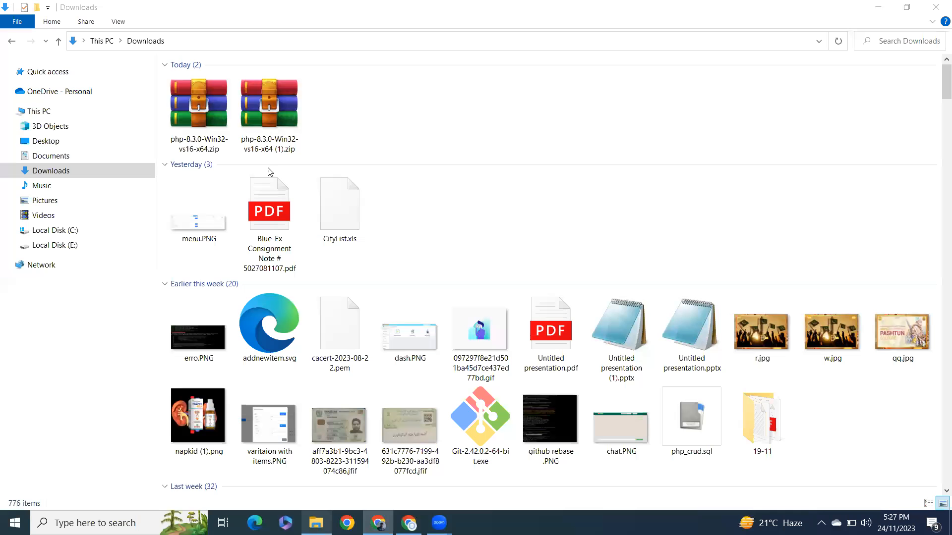
- Extract the downloaded PHP 8.3.0 x64 zip into a php-8.3.0 folder in Downloads
click(269, 101)
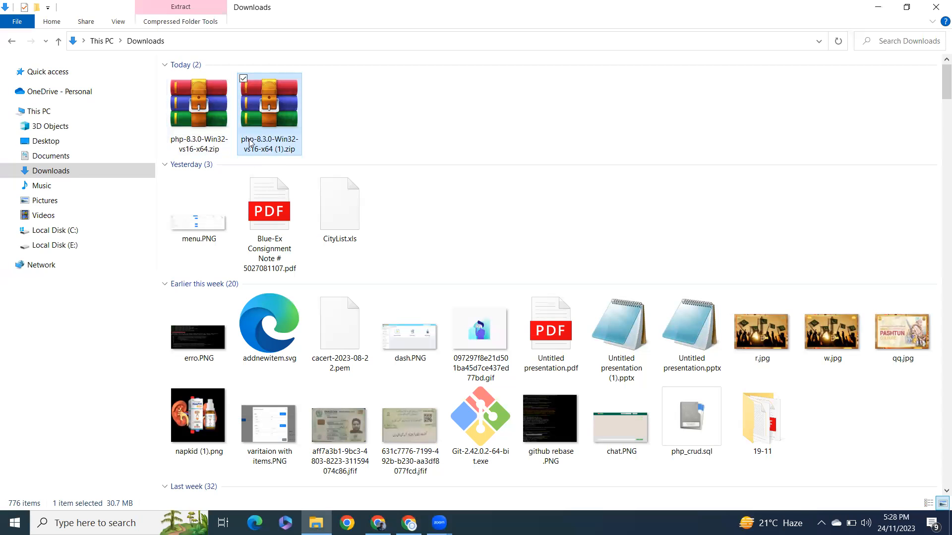
click(199, 101)
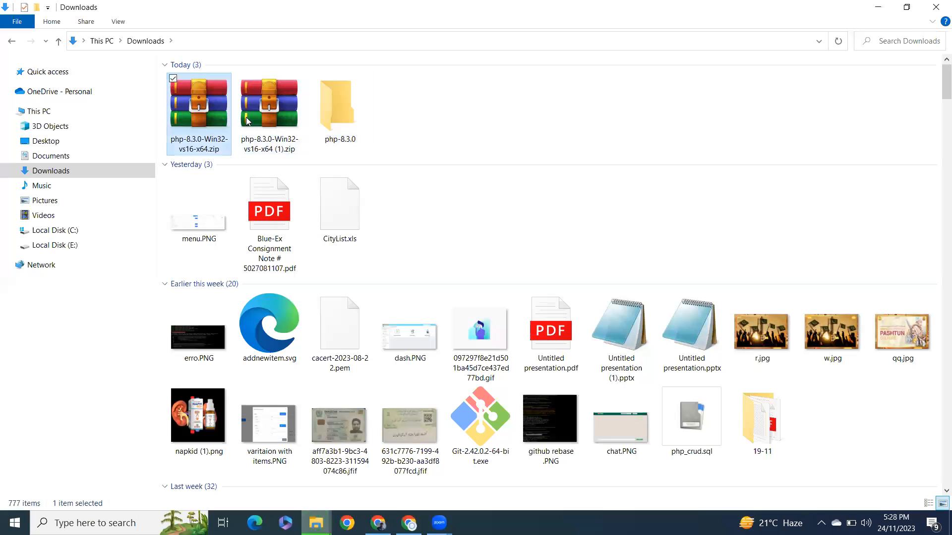
double_click(339, 99)
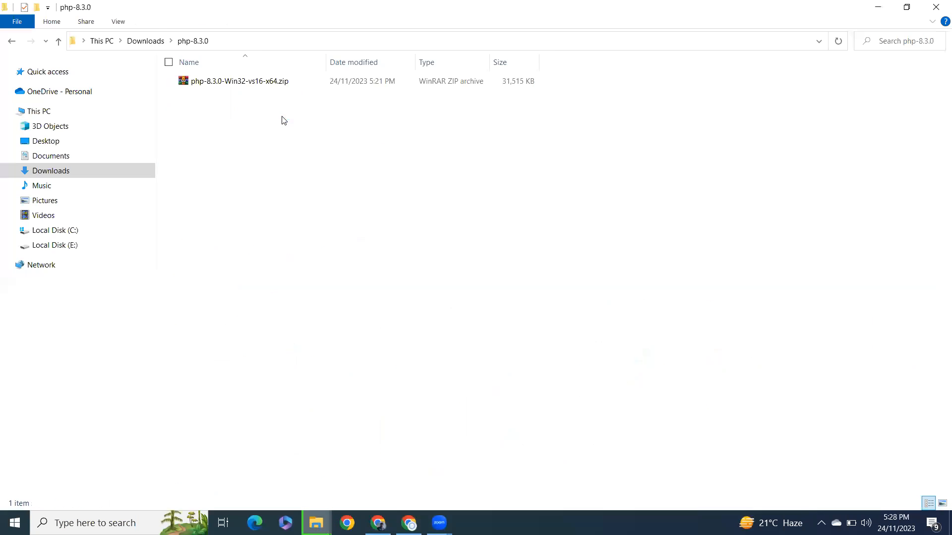
right_click(238, 81)
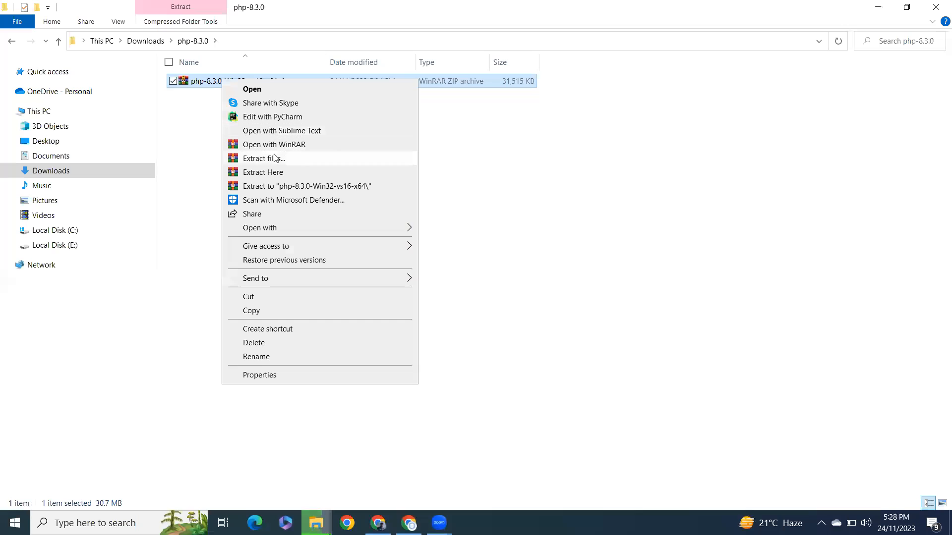
click(263, 173)
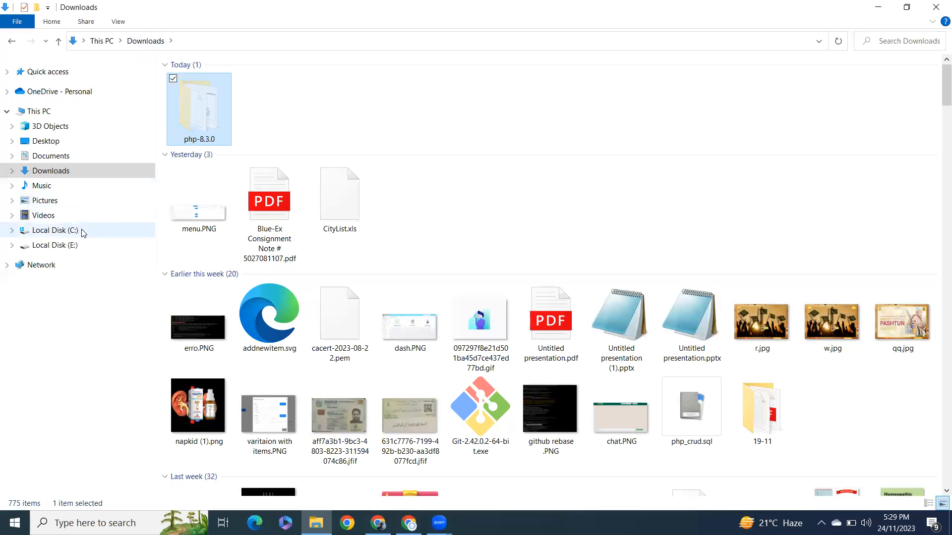
- Check the php-8.3.0 folder on C: and search Start for environment variables
click(53, 230)
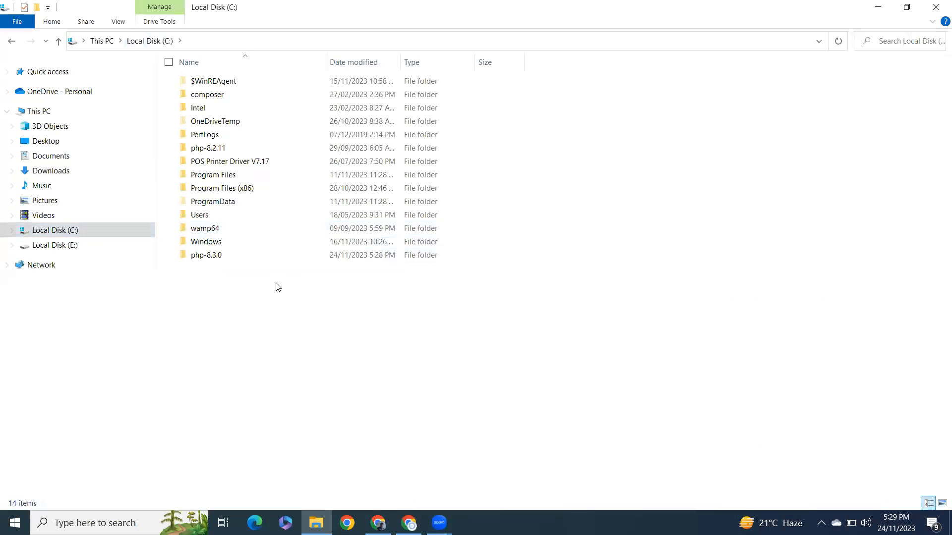
double_click(204, 255)
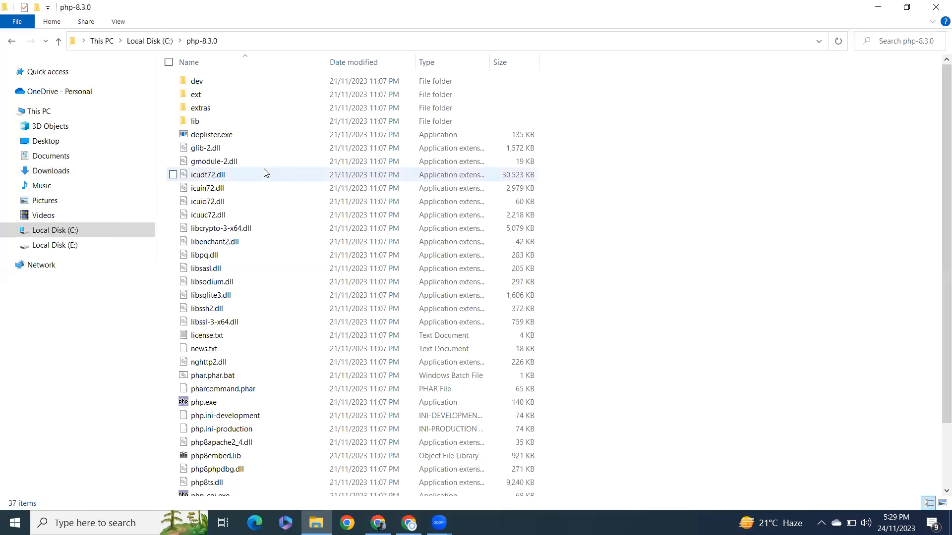
click(291, 38)
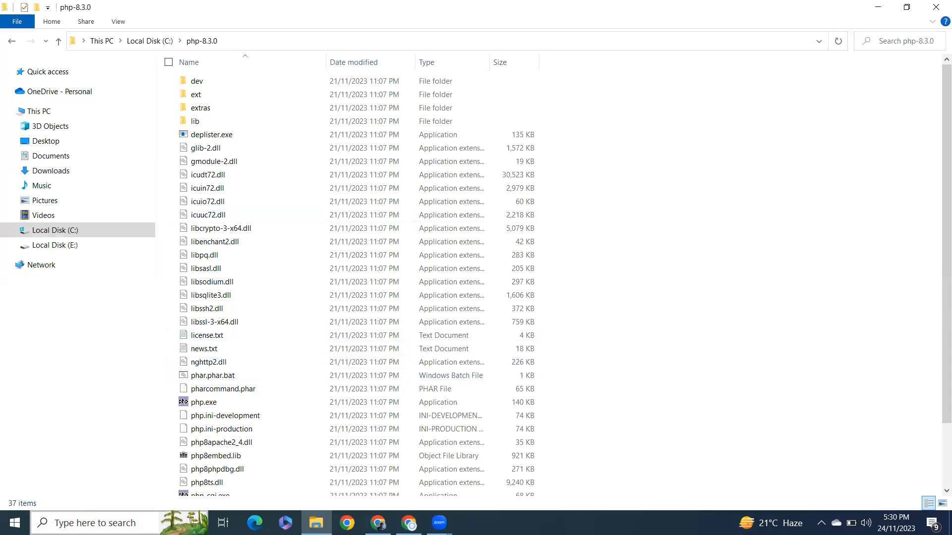
text(en)
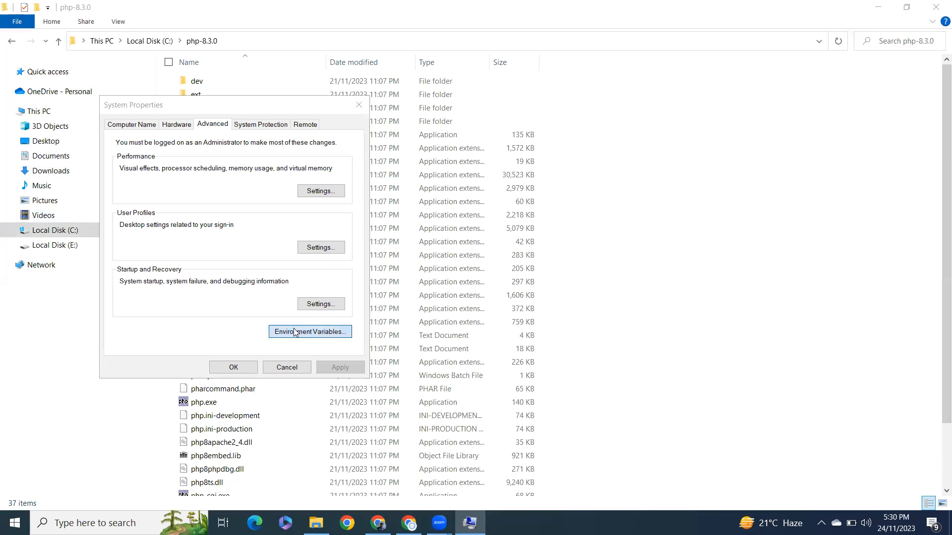
- Add C:\php-8.3.0 as a new entry in the system Path variable
click(309, 331)
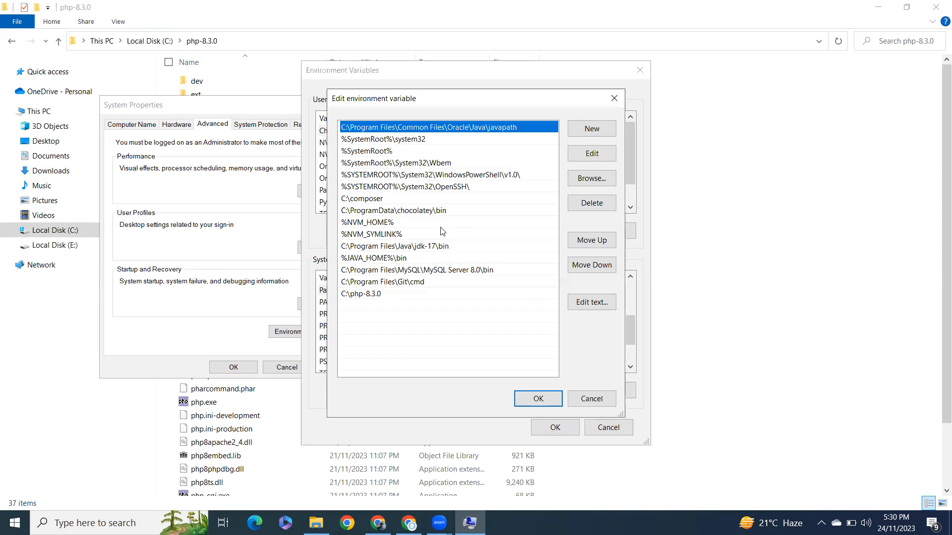
click(381, 293)
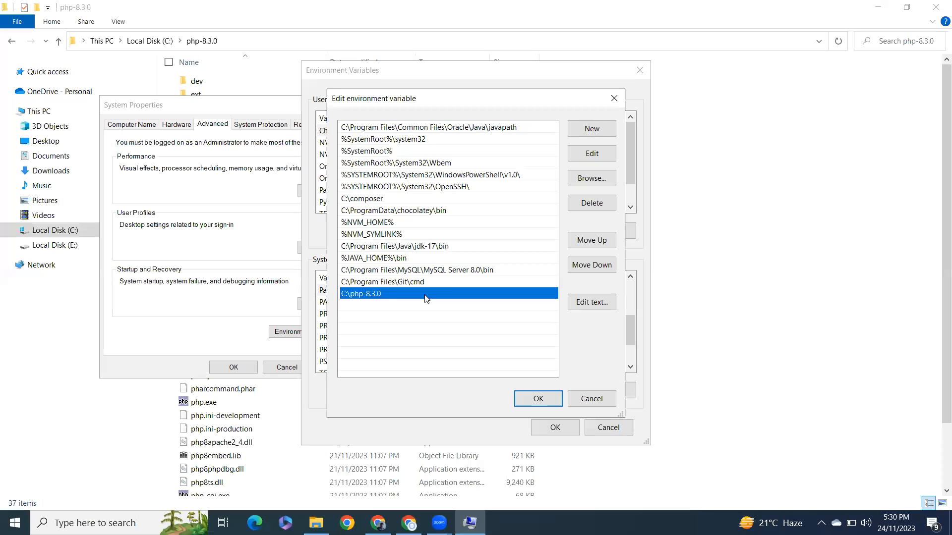
click(591, 127)
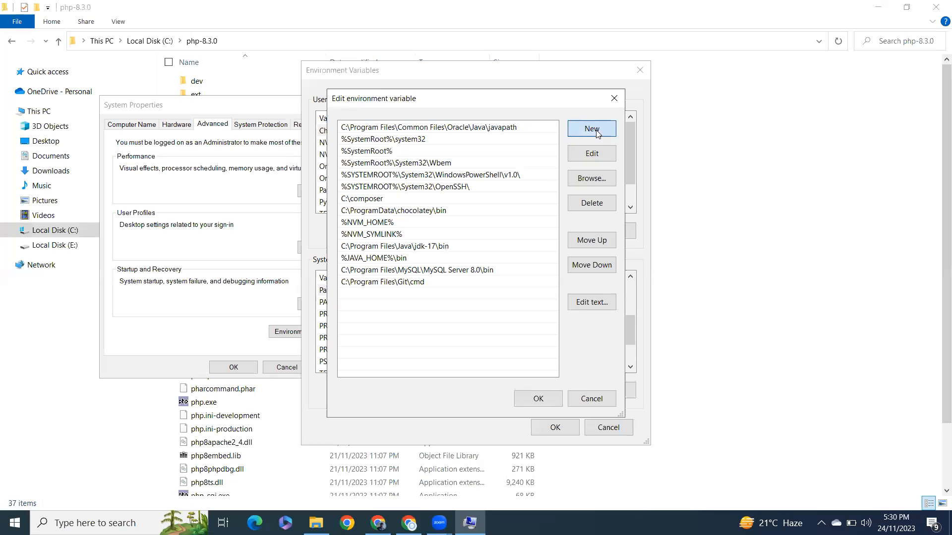
click(591, 128)
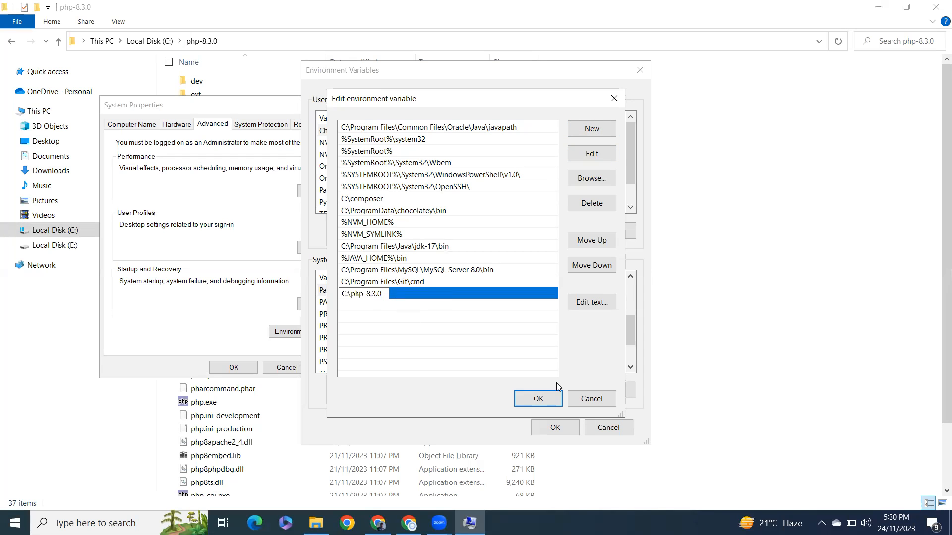
- Save the Path change, apply the environment variables, and start a Command Prompt
click(537, 399)
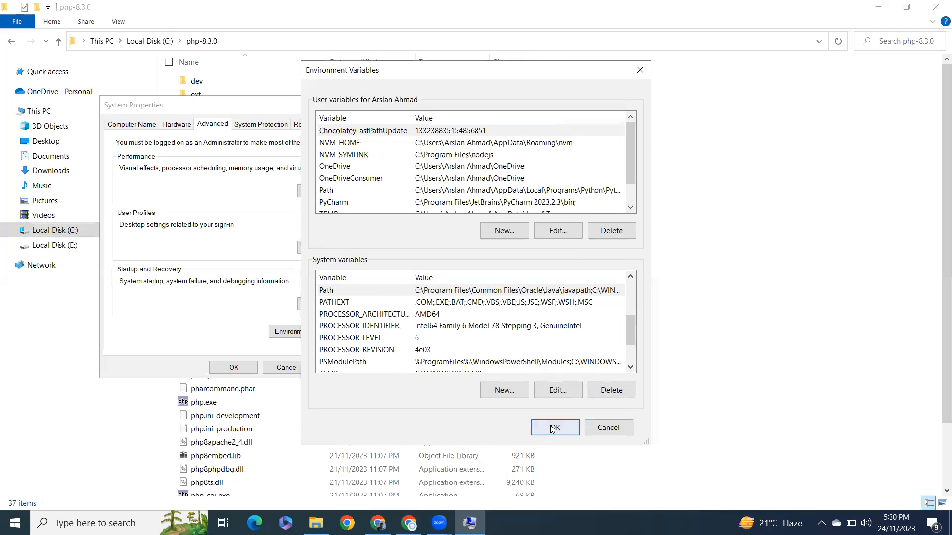
click(555, 427)
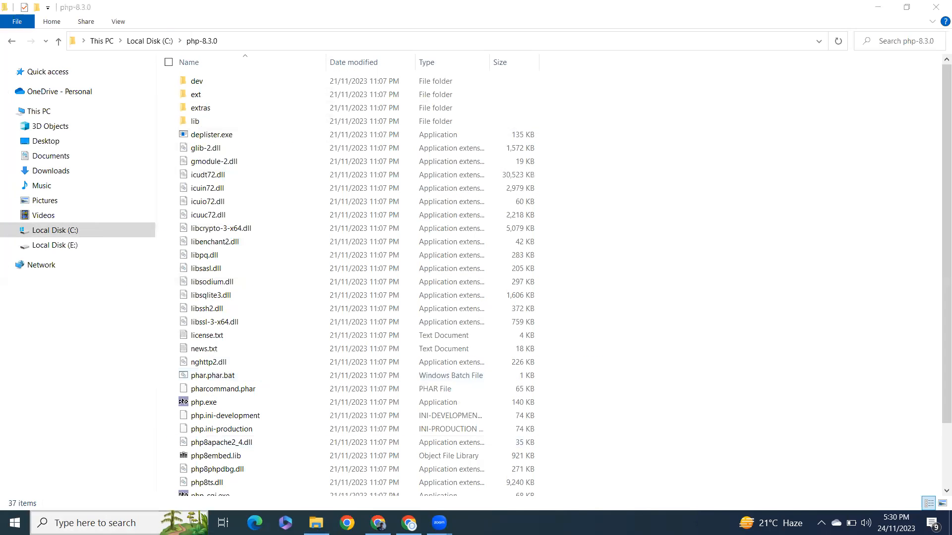
click(468, 524)
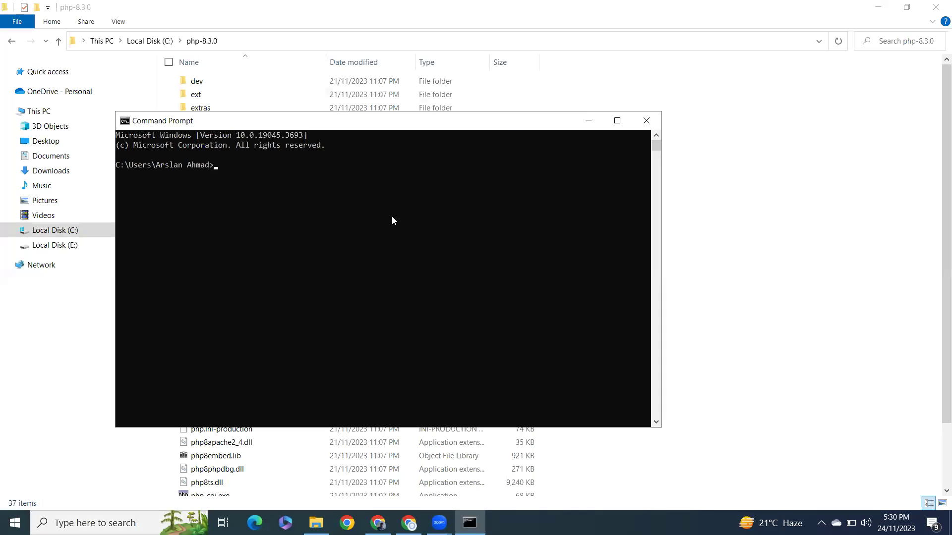
- Run php in Command Prompt to confirm the command is found on the Path
text(ph)
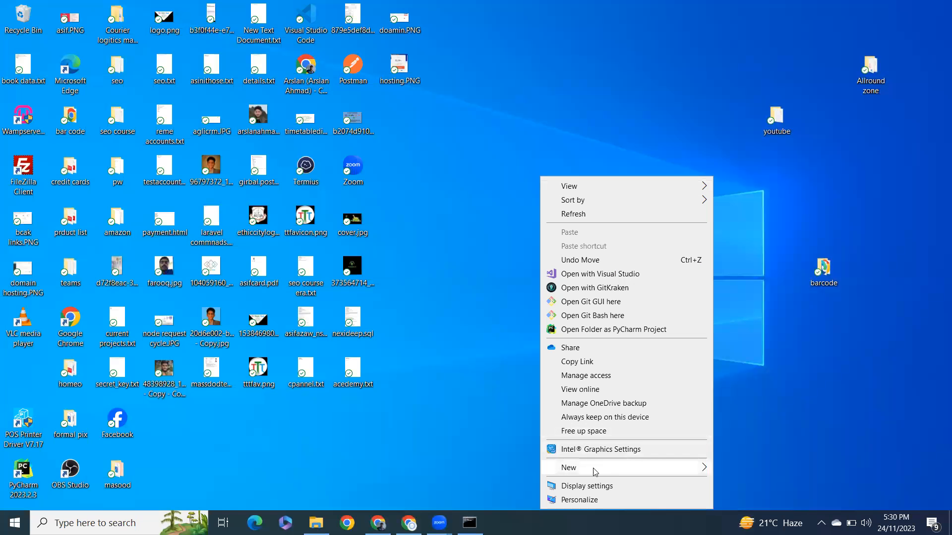
- Create a desktop folder named helloworld and go into it
click(583, 468)
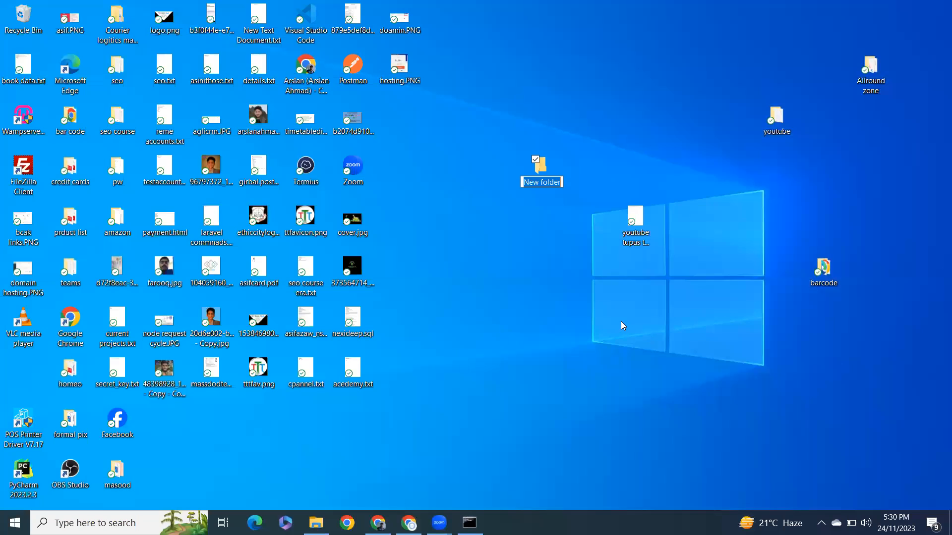
text(hellowor)
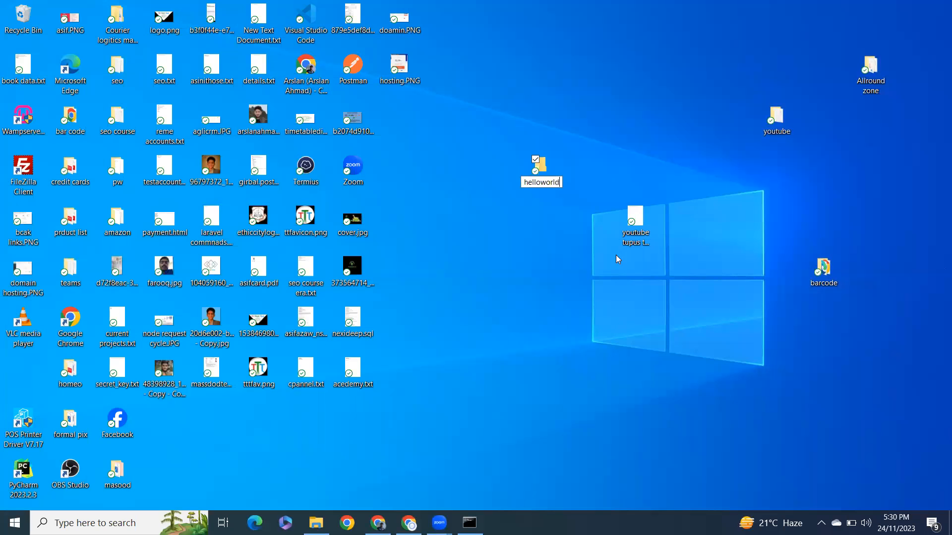
double_click(537, 165)
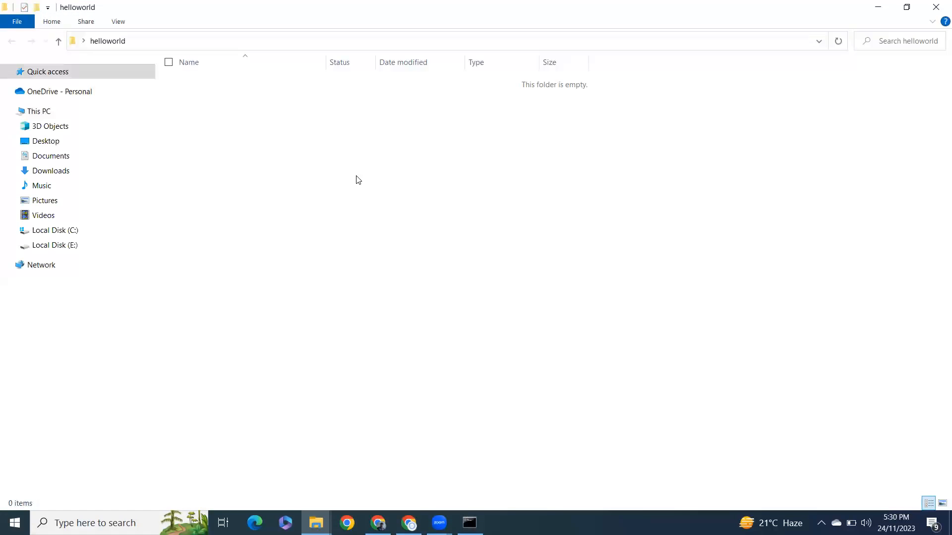
- Create a new text document named index.php inside helloworld, ready to edit
right_click(358, 179)
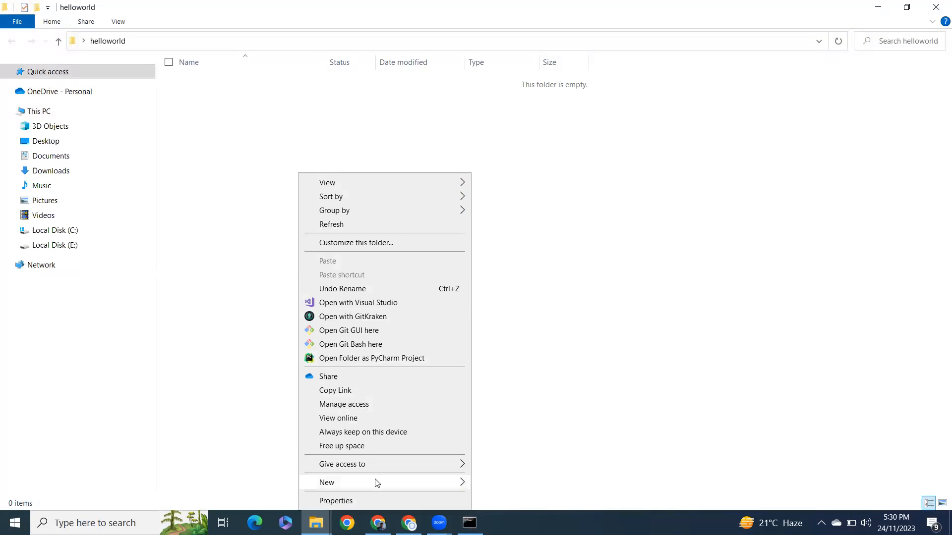
click(327, 482)
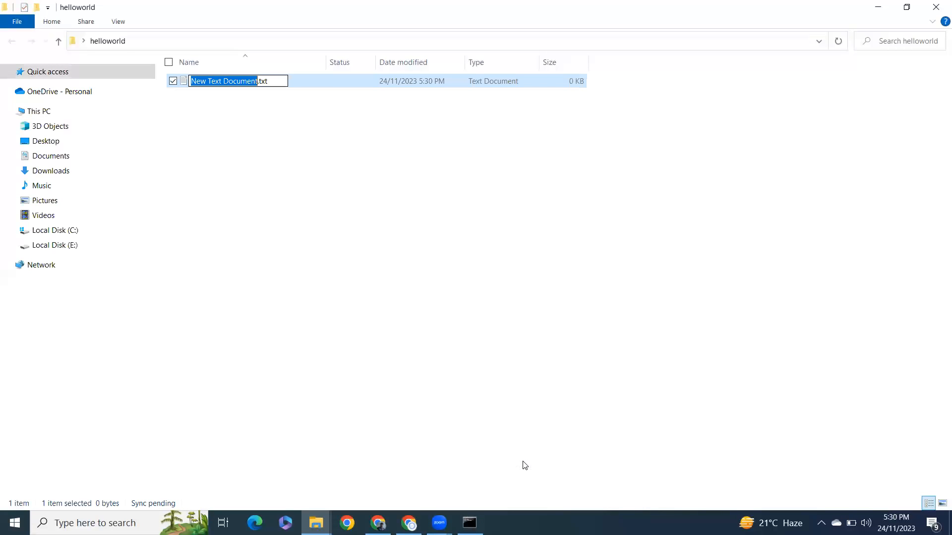
text(i.txt)
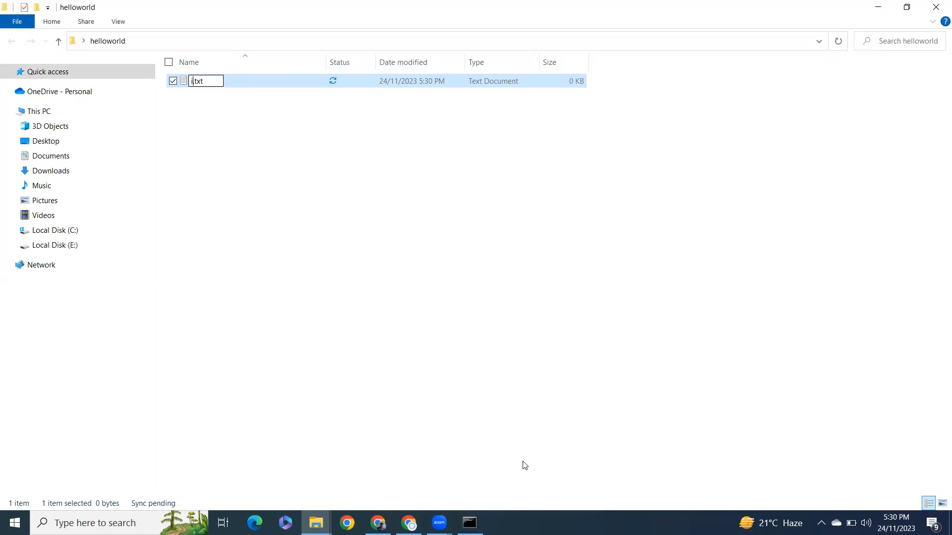
text(ndex.php)
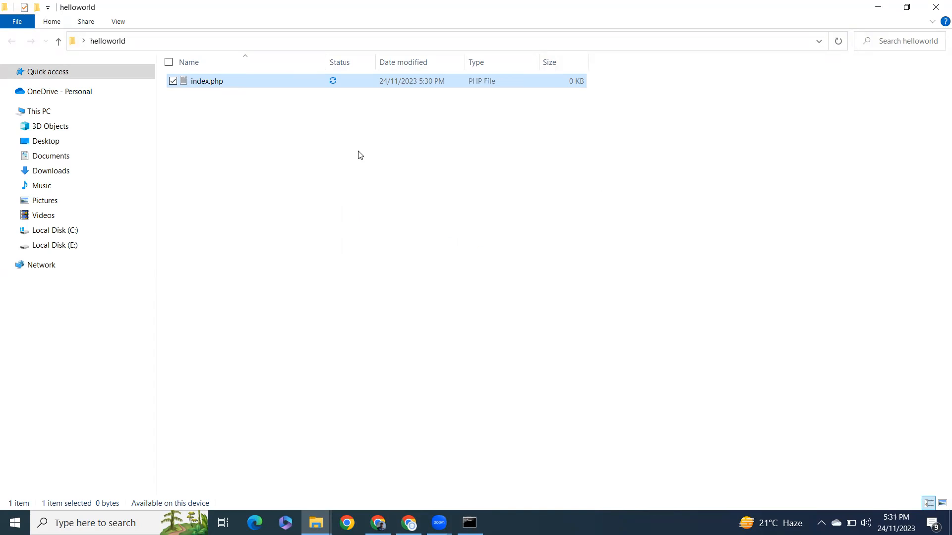
right_click(206, 81)
text(<?p)
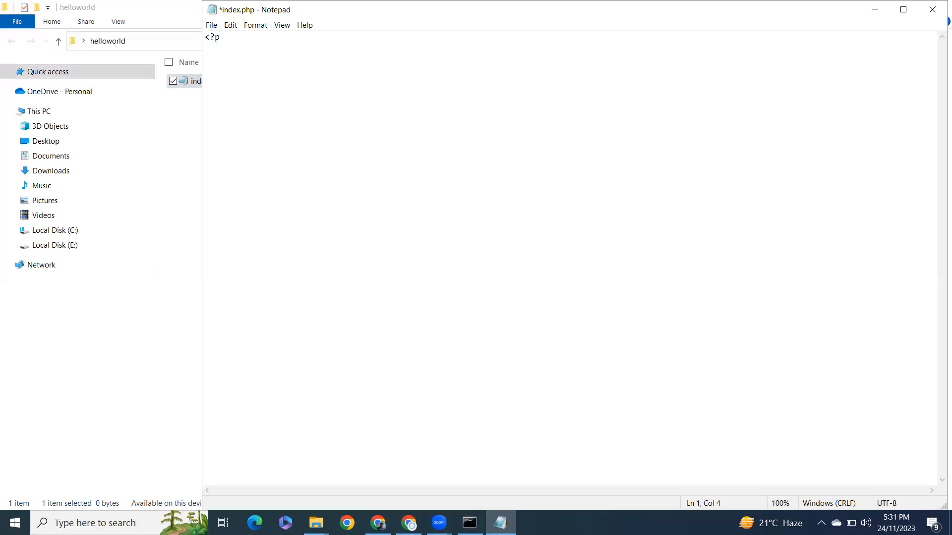
- Write <?php echo "php 8.3.0 allroundzone" ?> into index.php and save it
text(hp)
click(570, 58)
text(echo)
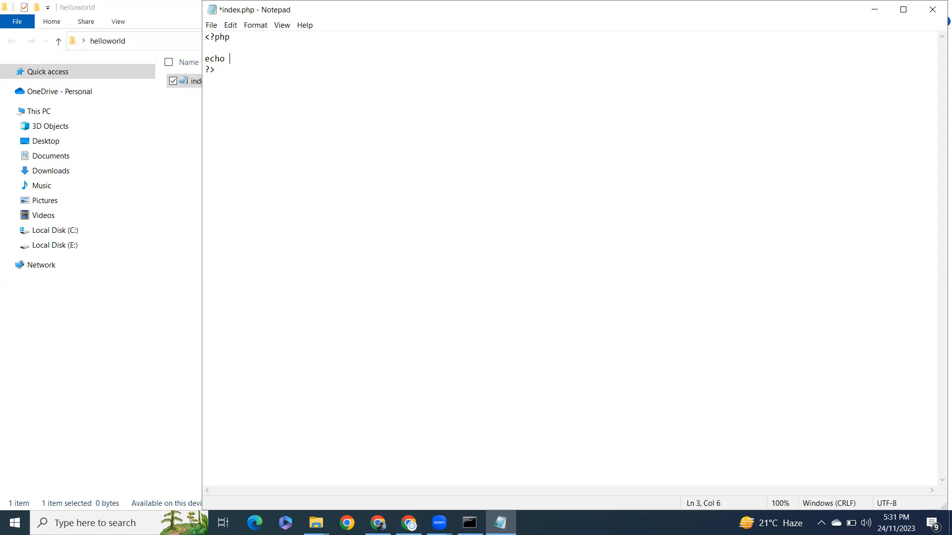
text("php ")
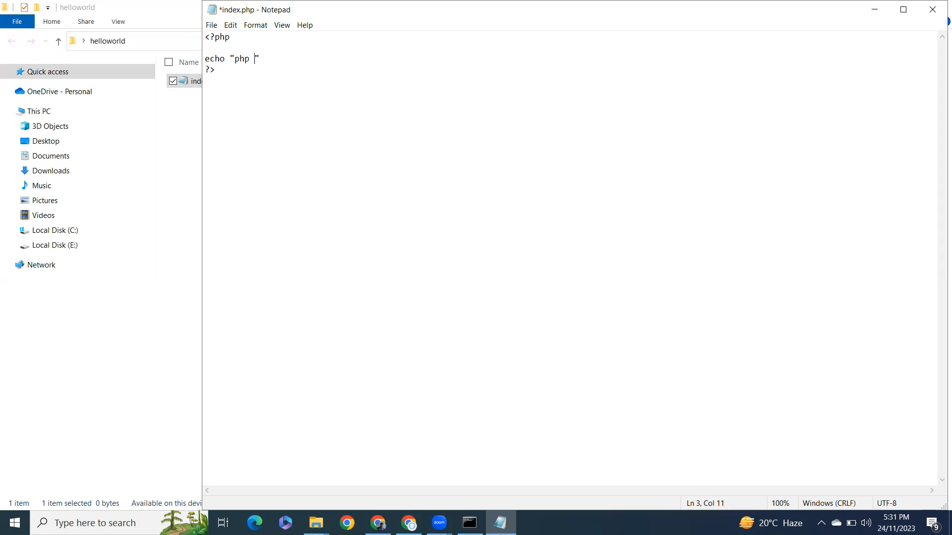
text(8.)
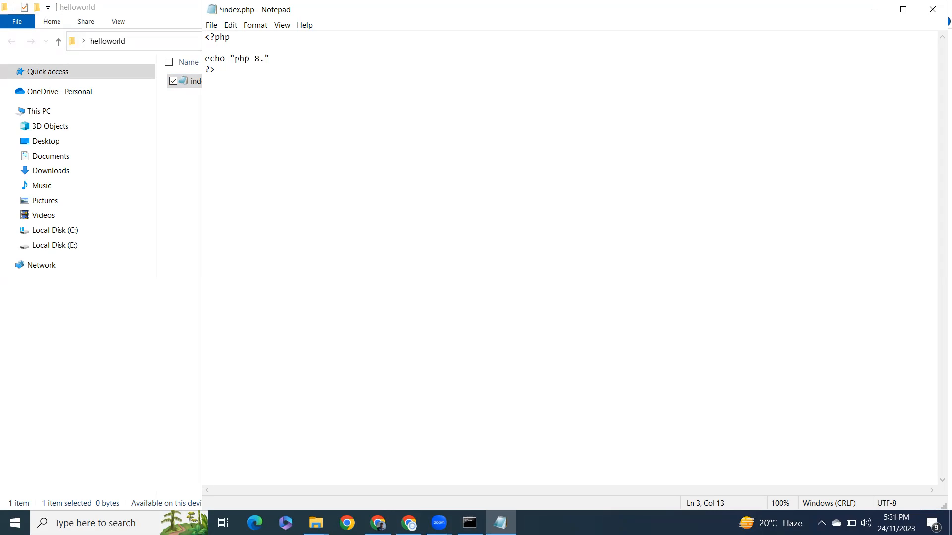
text(3.0 all)
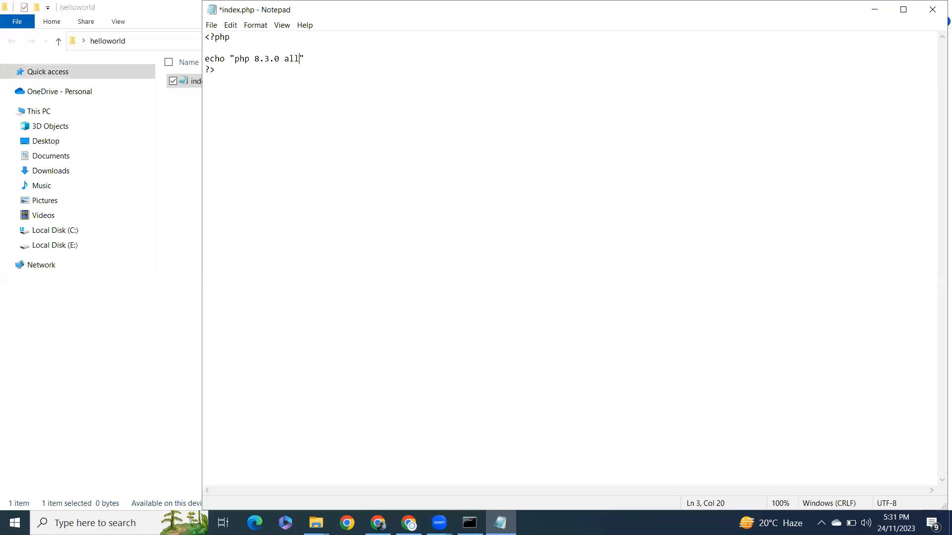
text(roud)
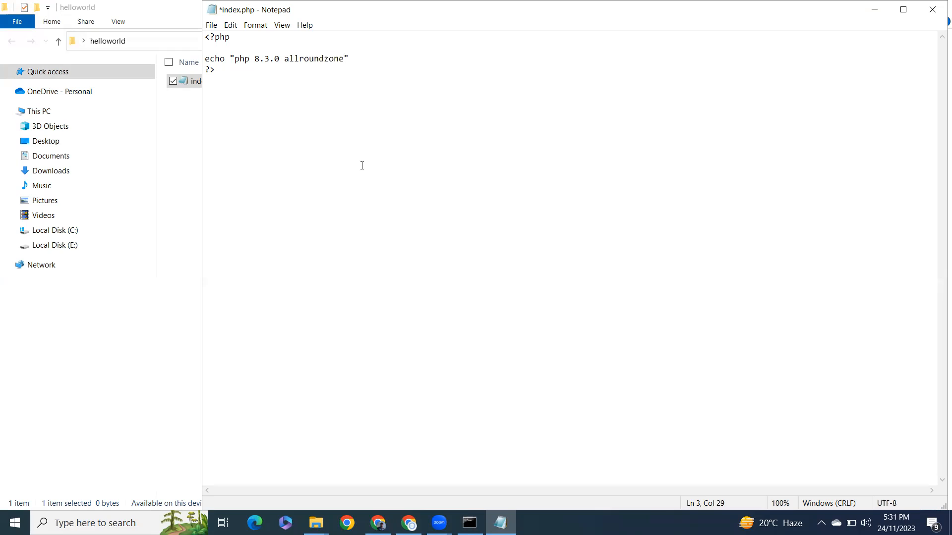
click(315, 523)
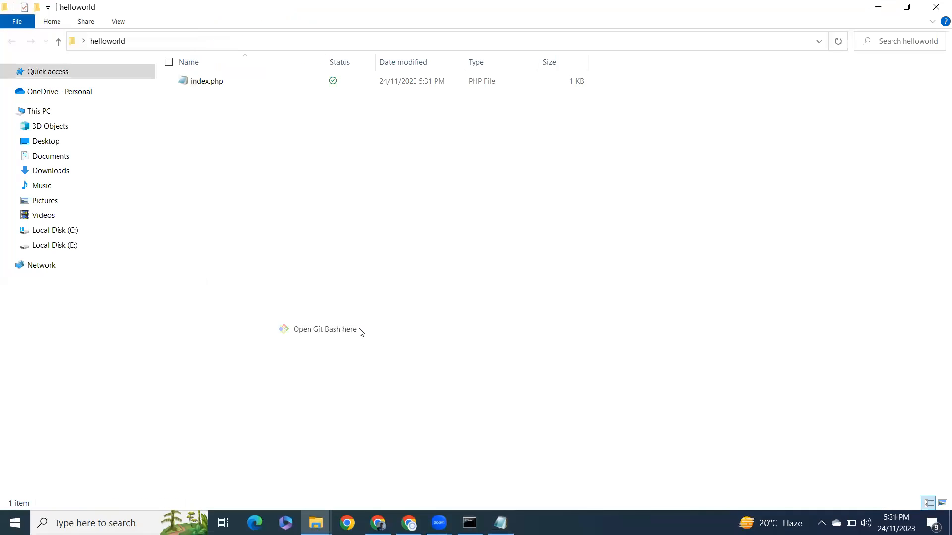
- Run php -S localhost:8000 from a Git Bash terminal in helloworld
click(326, 329)
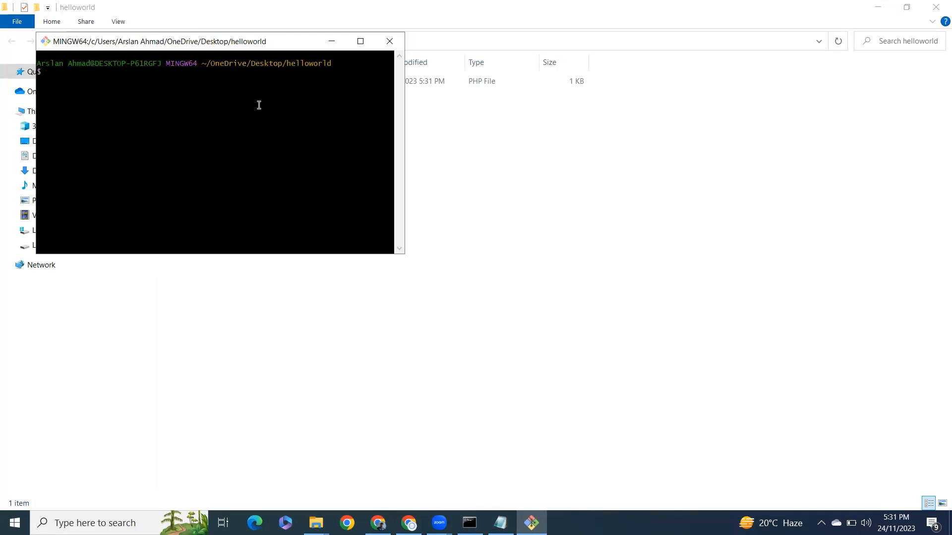
text(php -S localhost)
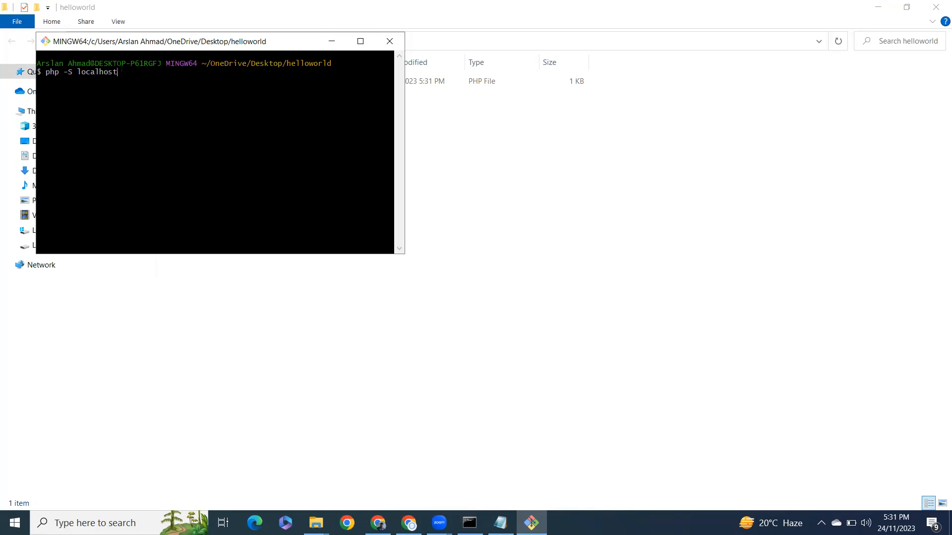
text(:8000)
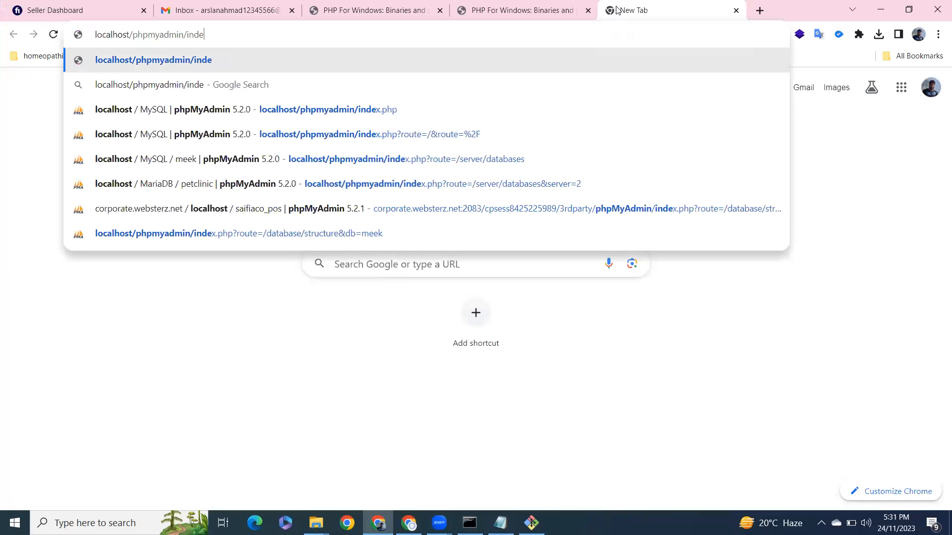
- Enter localhost:8000 in a new Chrome tab's address bar
text(localhost:8000)
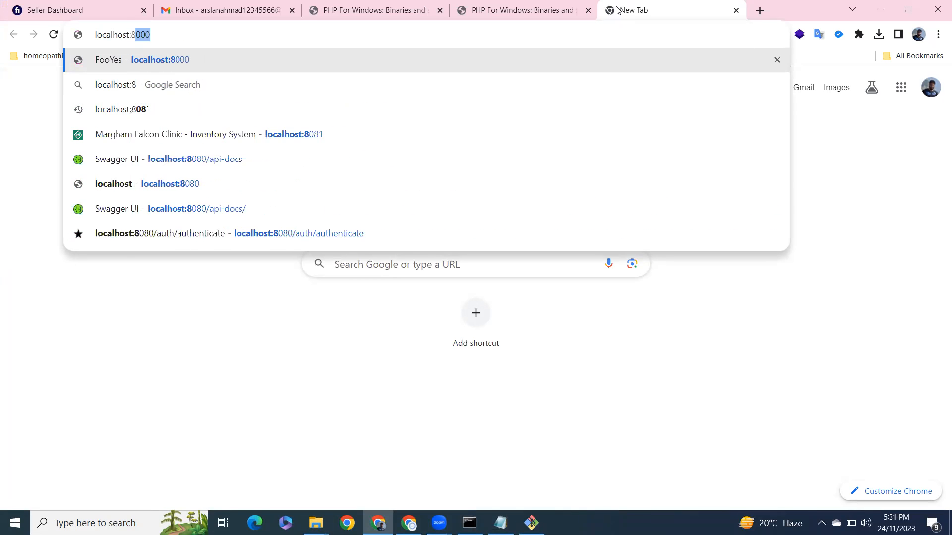